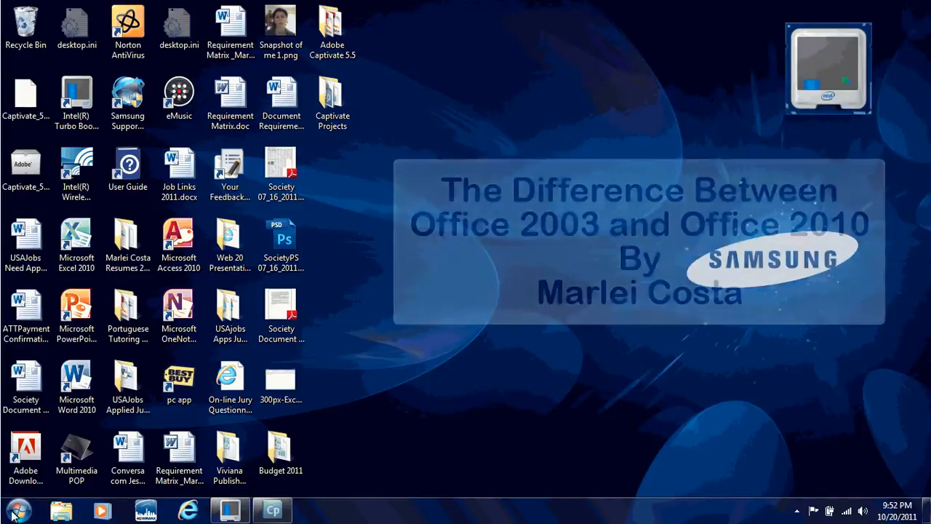
Step: Open the Windows 7 Start menu listing installed programs including Microsoft Word 2010
click(12, 509)
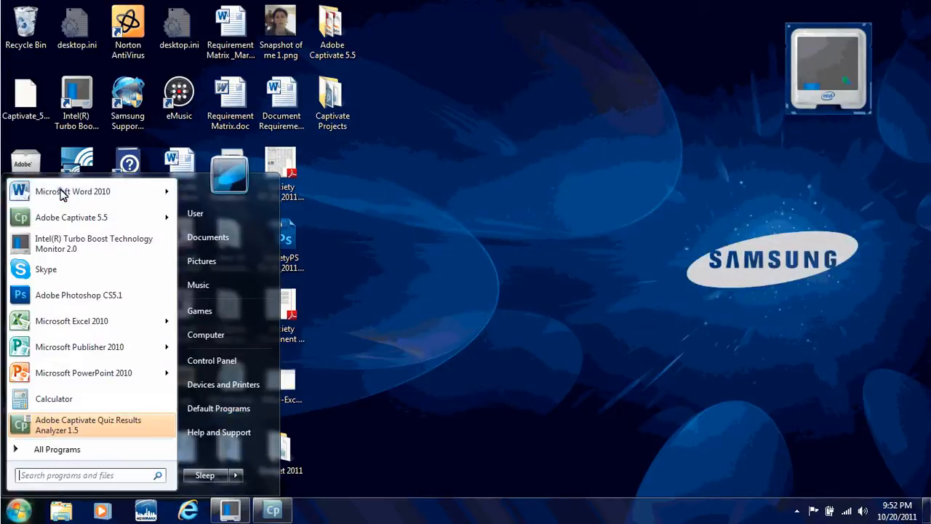
Step: Launch Microsoft Word 2010 from the Start menu with a new blank Document1
click(73, 190)
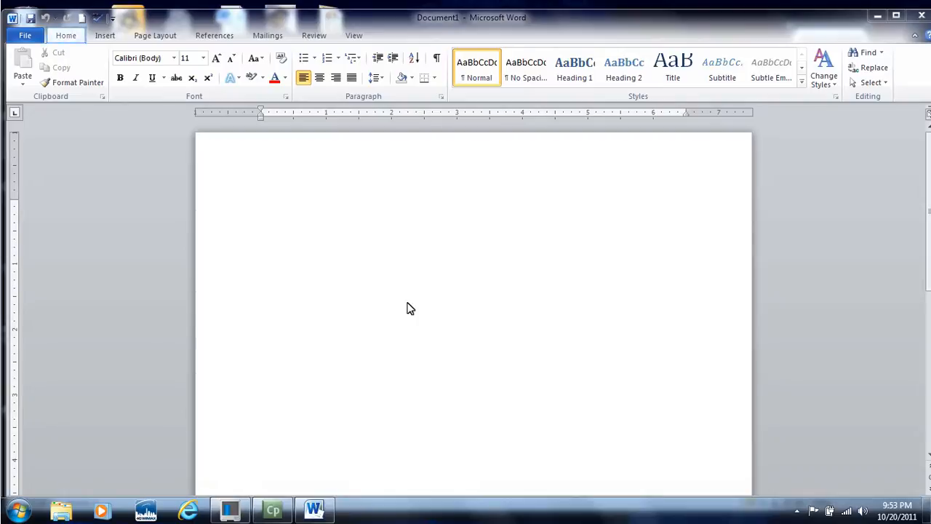
mouse_move(276, 295)
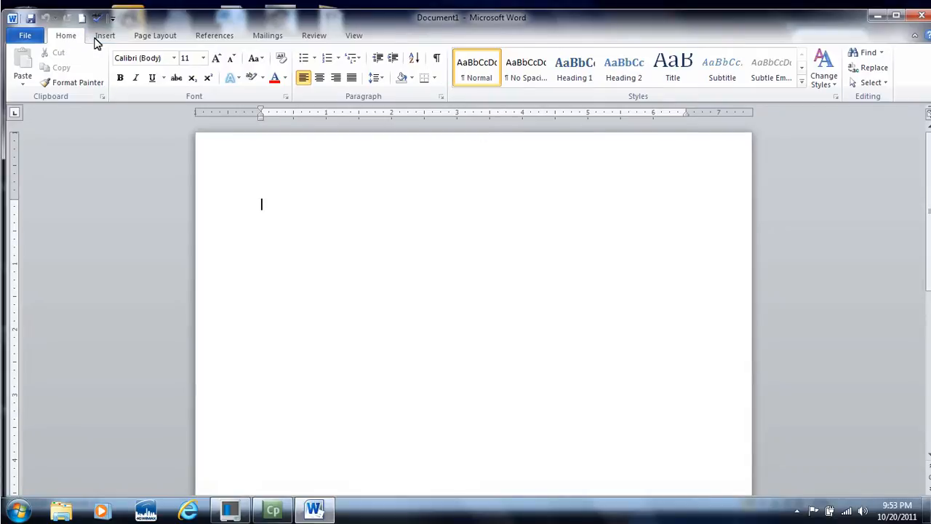
Step: Browse the Insert, Page Layout and References ribbon command sets in turn
click(104, 35)
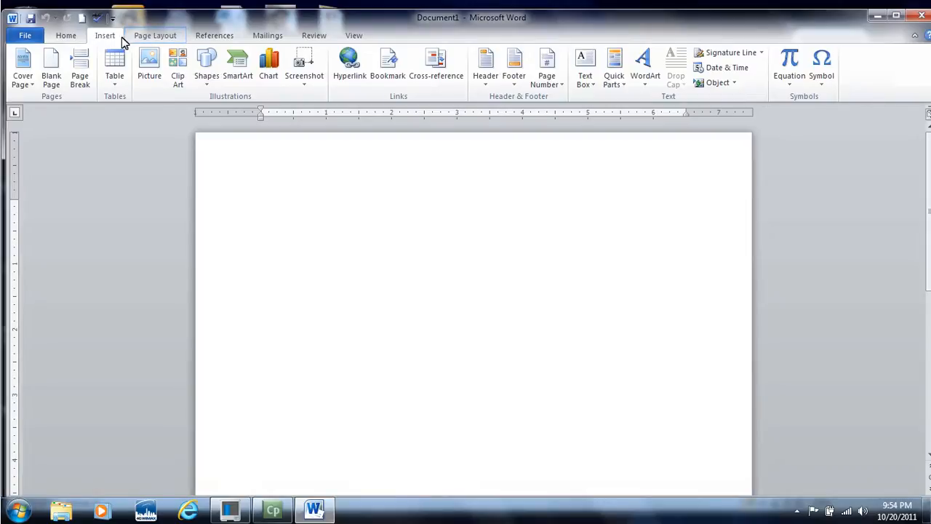
click(155, 34)
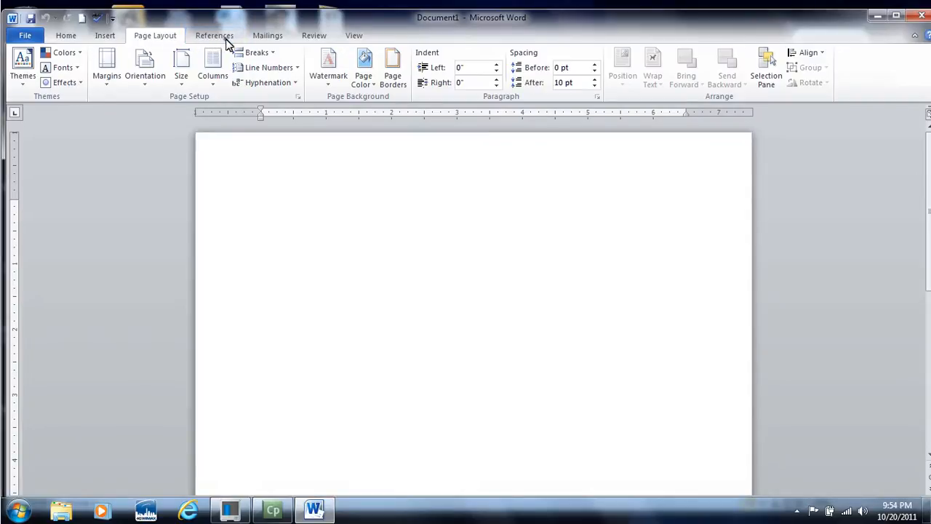
click(214, 35)
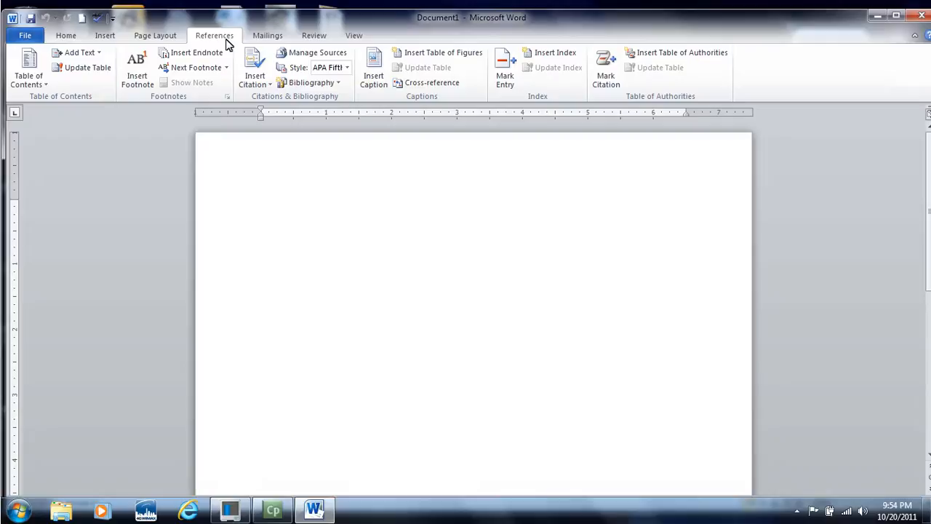
mouse_move(268, 35)
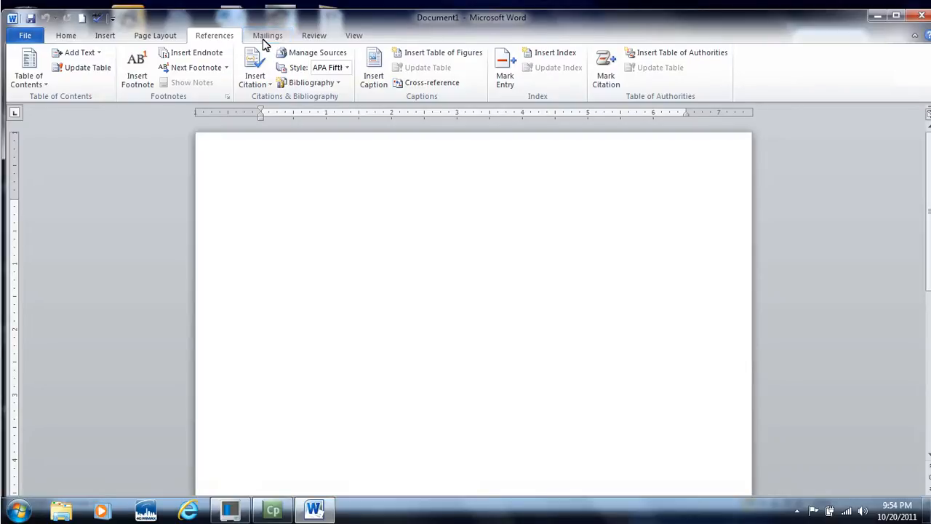
Step: Browse the Mailings, Review and View ribbon command sets in turn
click(267, 35)
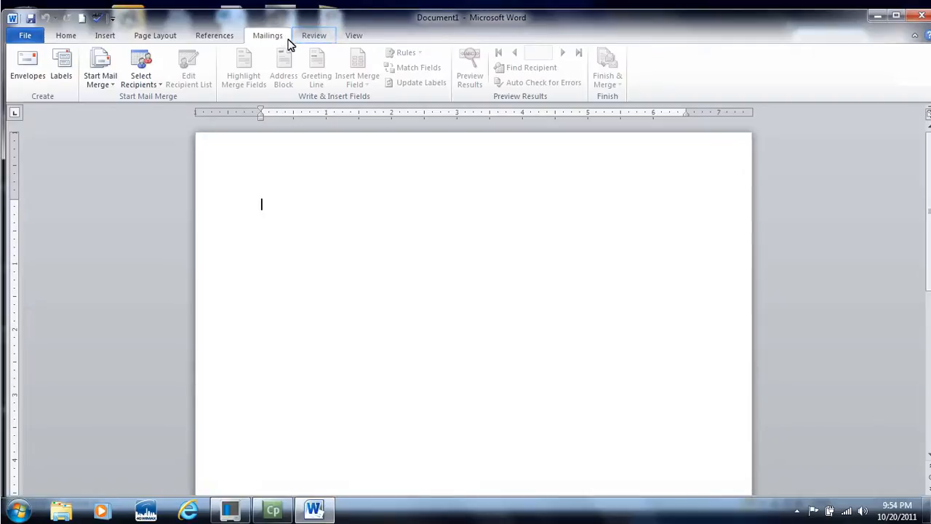
click(313, 35)
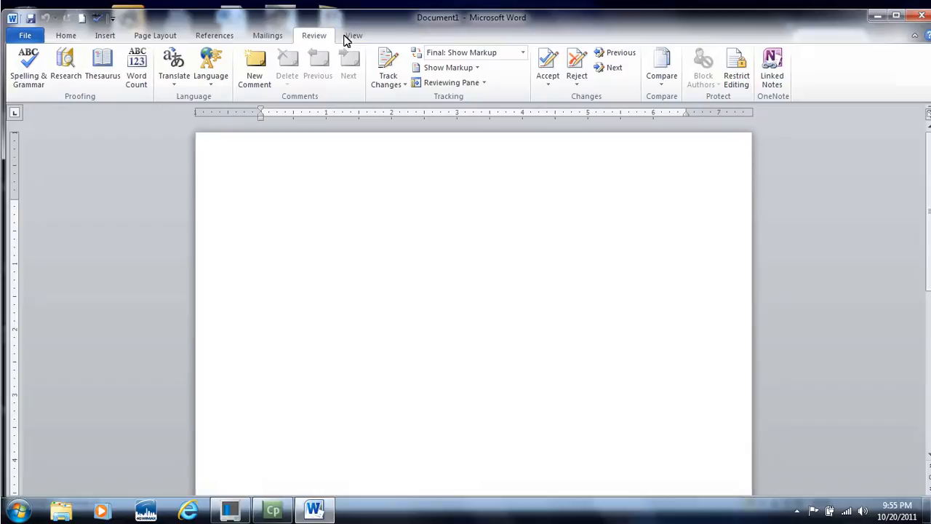
click(354, 35)
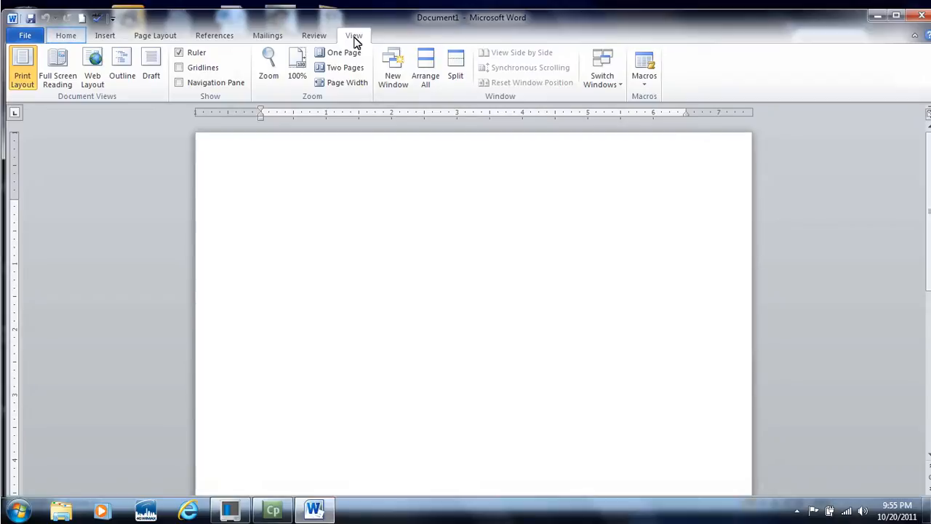
mouse_move(65, 35)
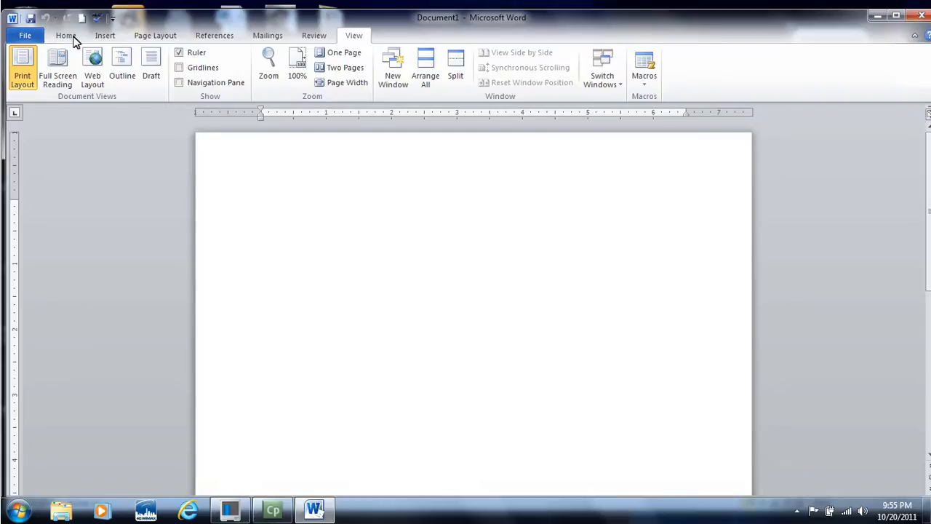
Step: Return to the Home ribbon with its basic font, paragraph and style commands
click(65, 35)
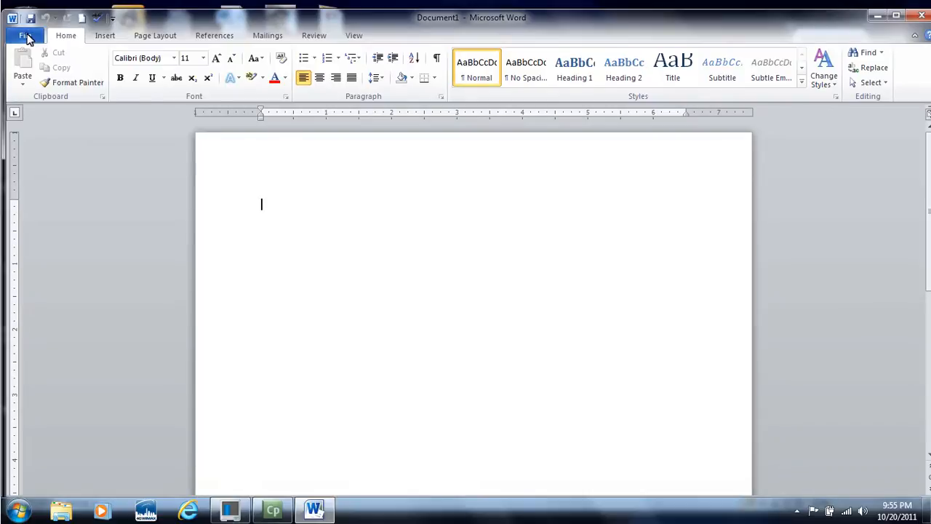
click(25, 34)
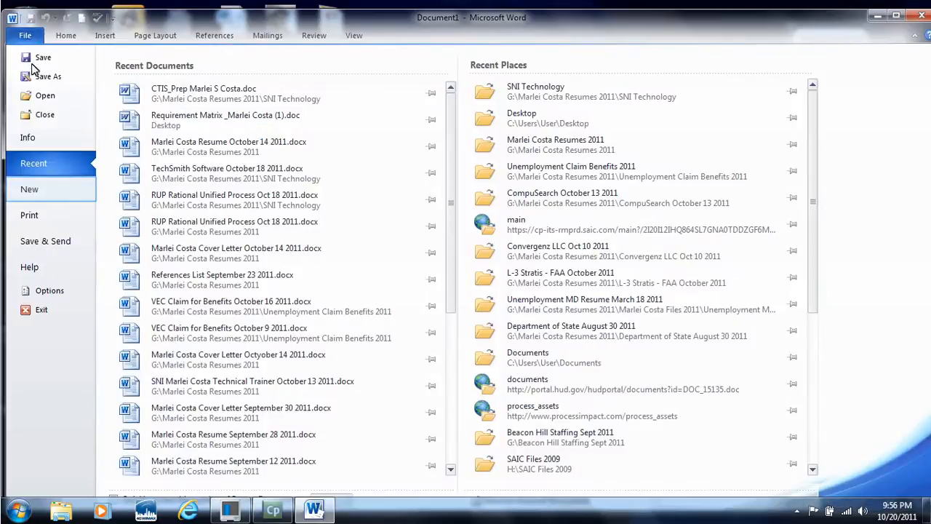
click(29, 189)
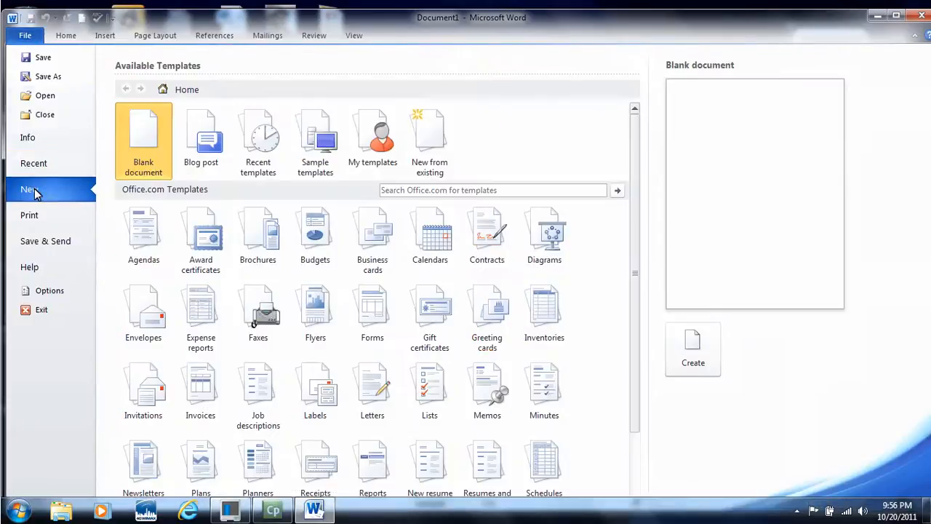
mouse_move(44, 95)
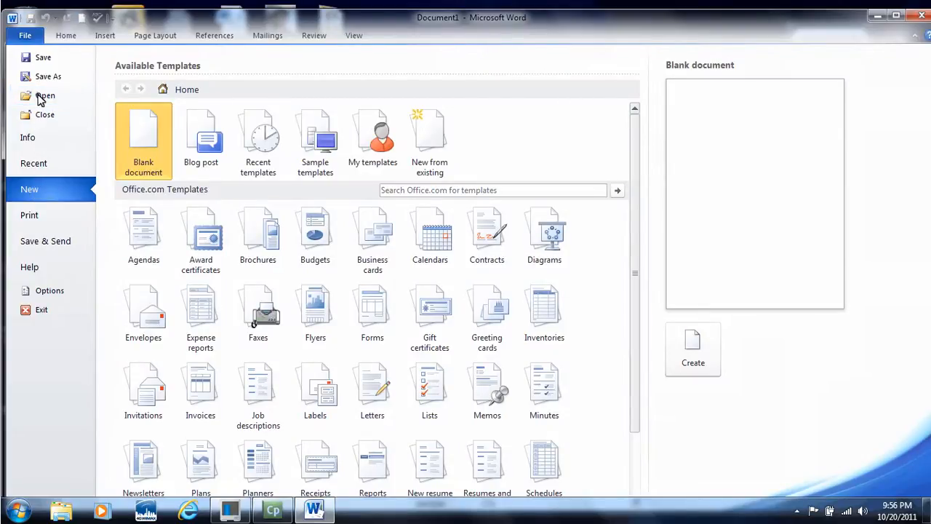
click(45, 95)
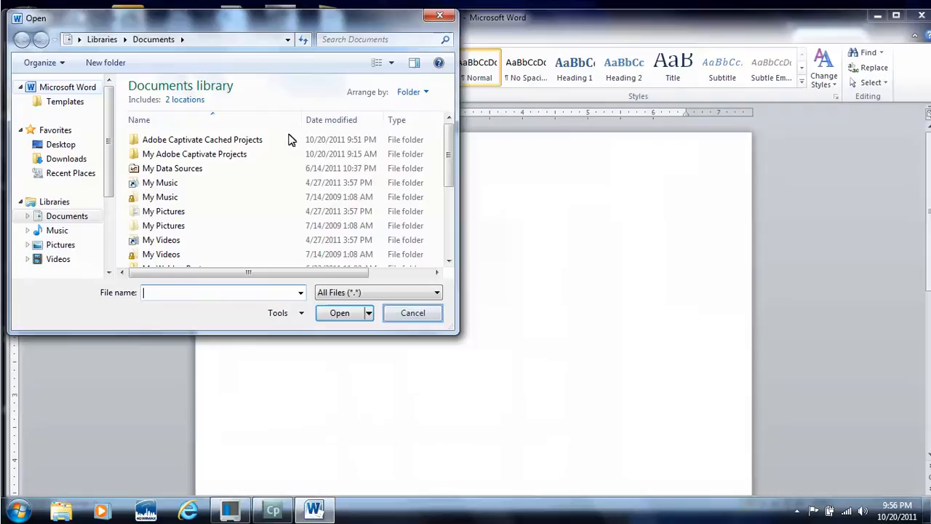
click(413, 313)
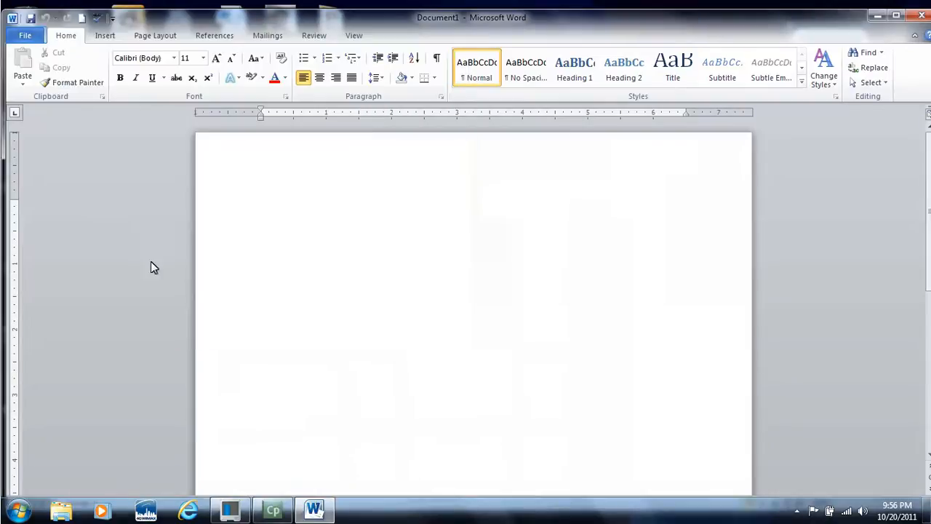
click(25, 35)
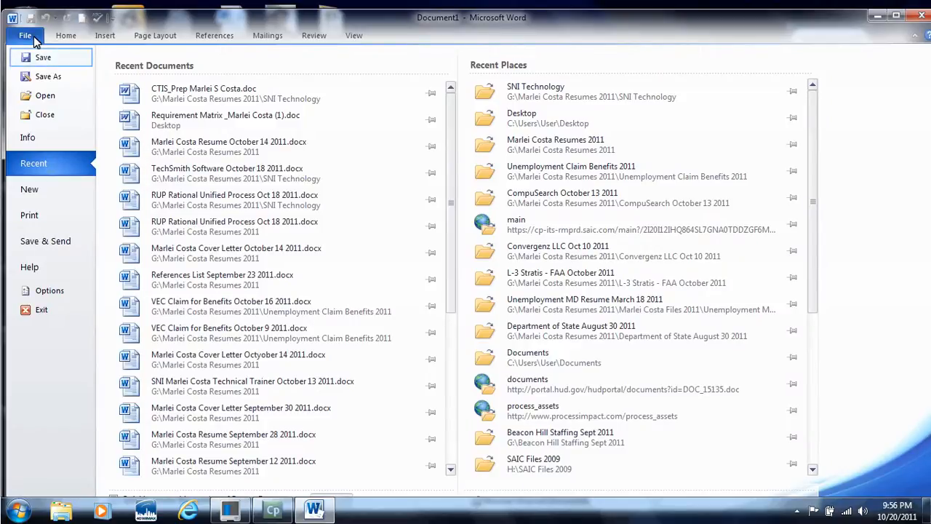
mouse_move(51, 58)
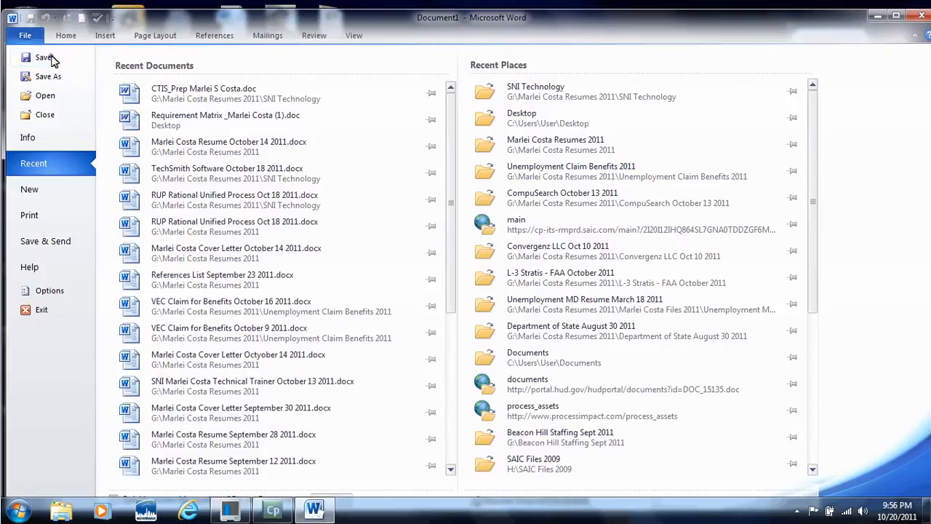
click(48, 76)
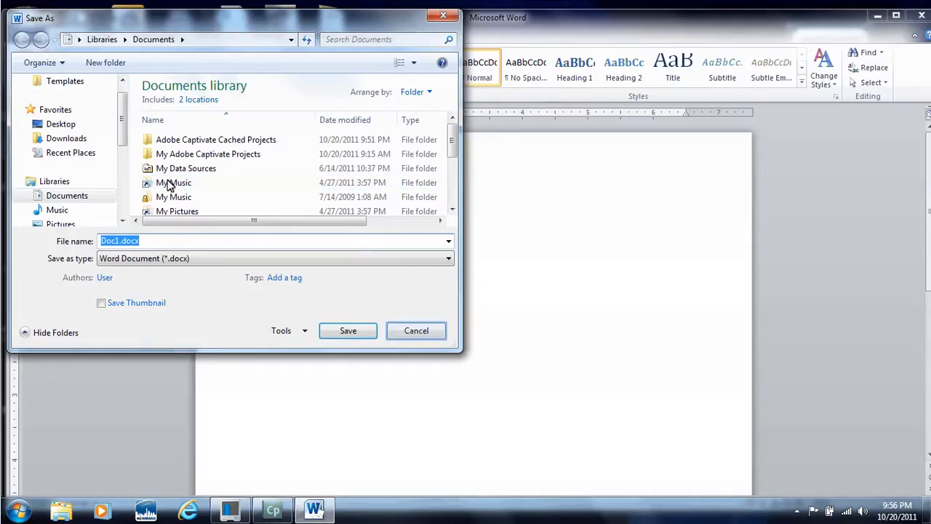
mouse_move(242, 188)
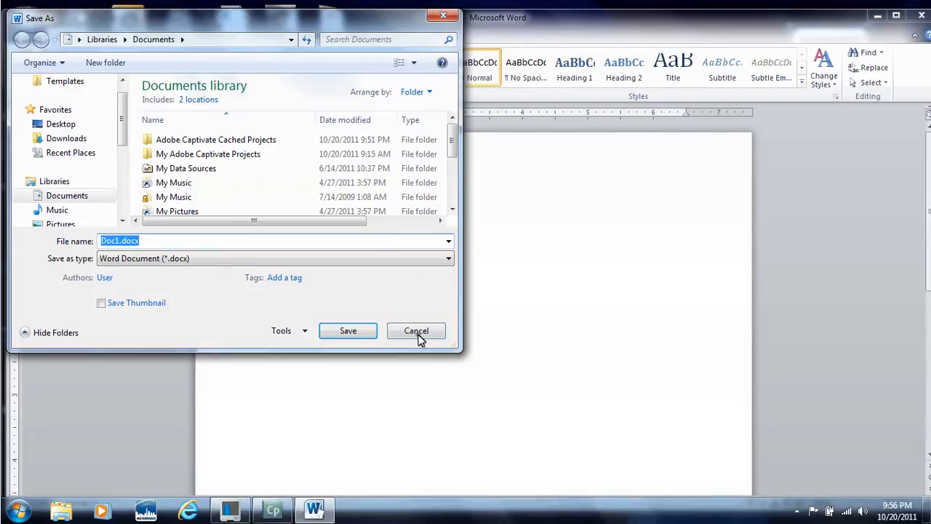
click(415, 330)
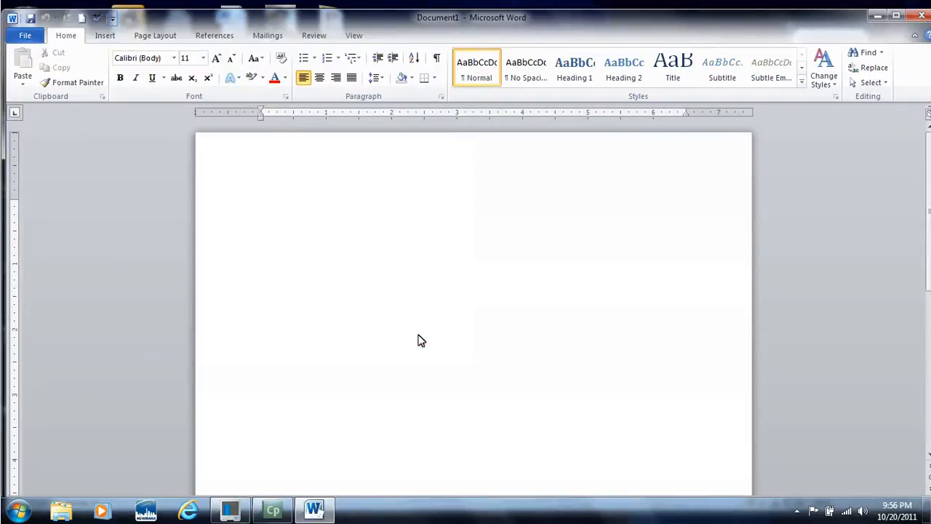
mouse_move(174, 243)
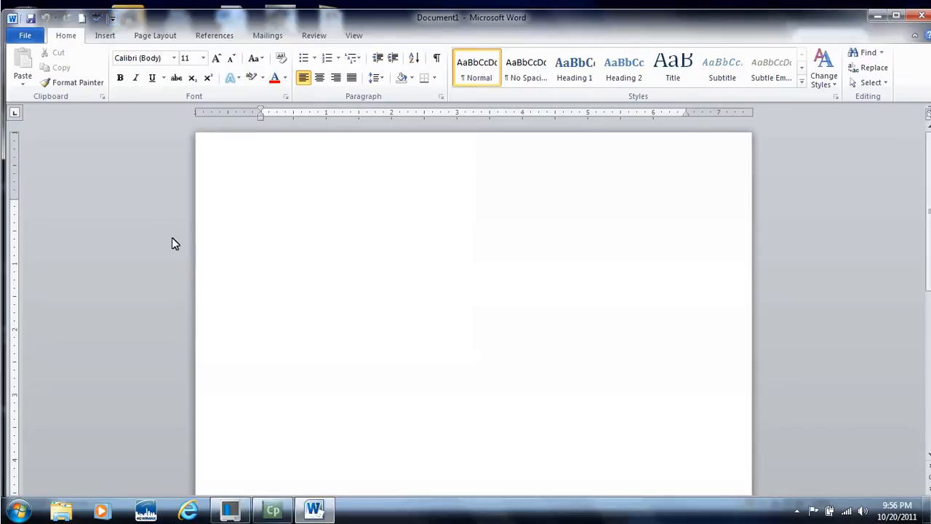
Step: Insert a 6-column by 4-row table with the plain Table Grid style, then continue below it
click(112, 18)
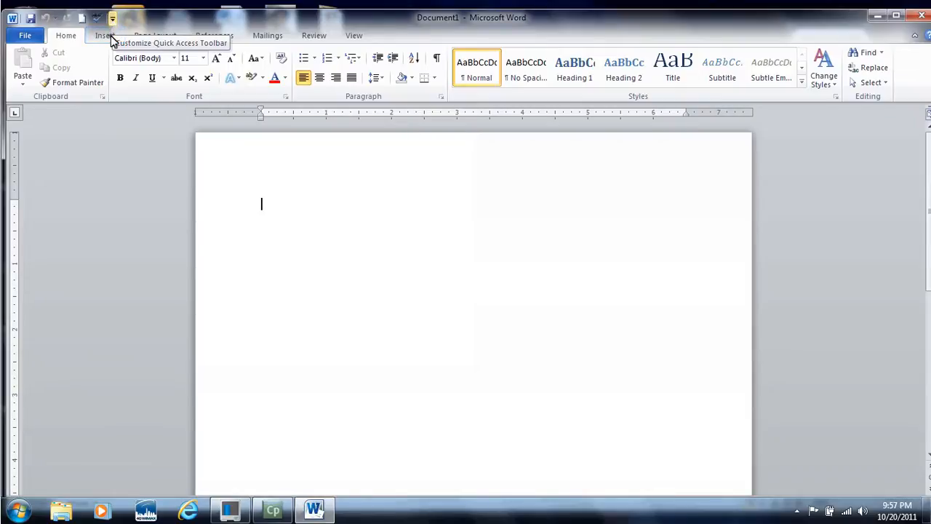
click(104, 35)
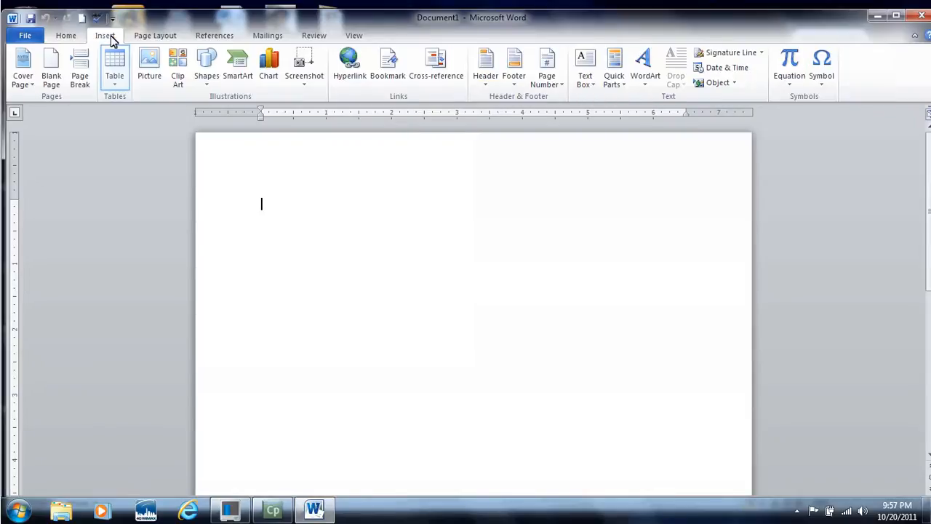
mouse_move(114, 65)
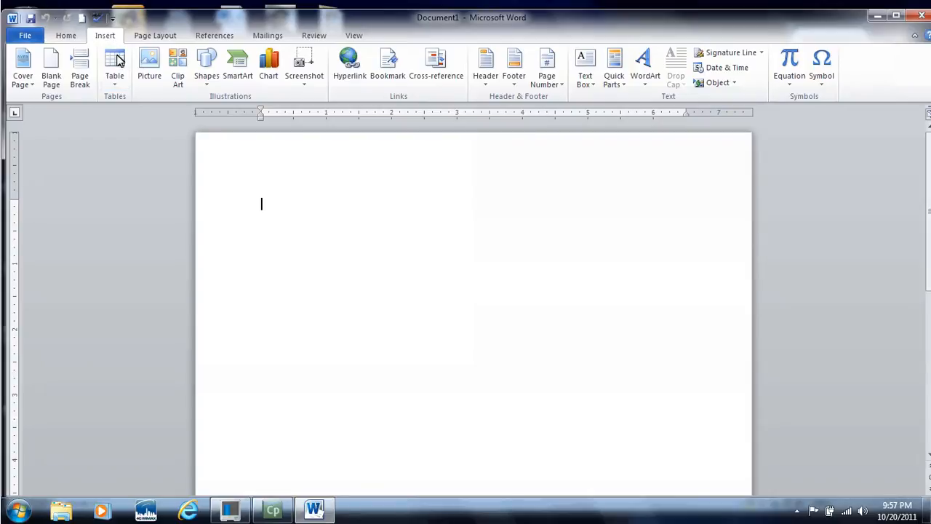
click(114, 65)
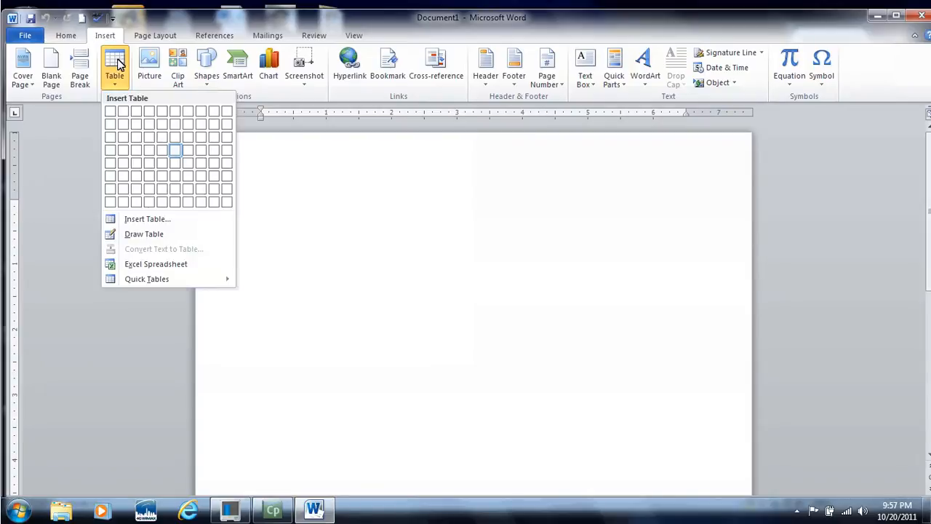
mouse_move(174, 152)
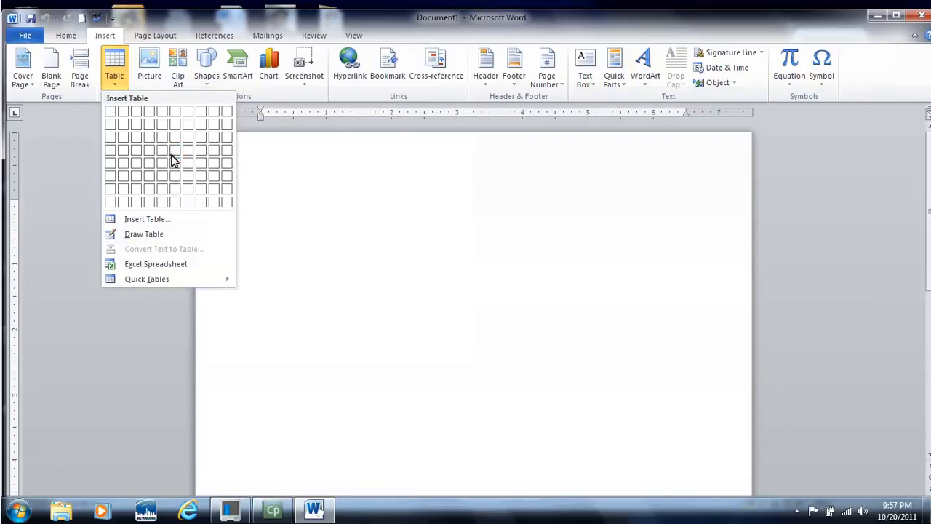
click(187, 161)
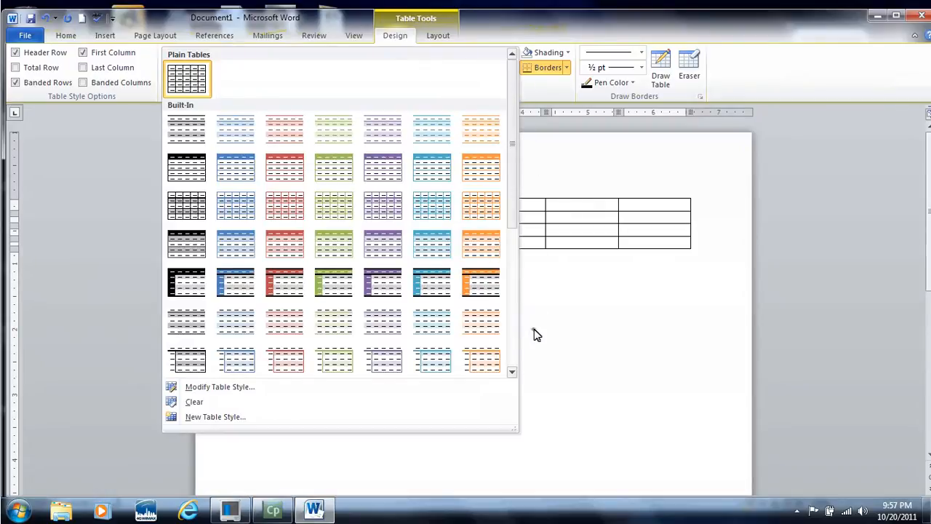
click(187, 78)
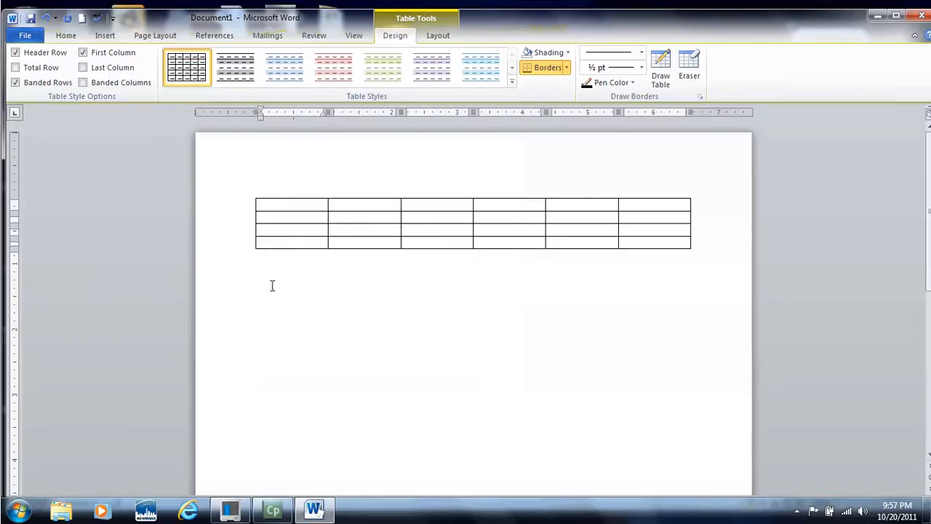
click(65, 35)
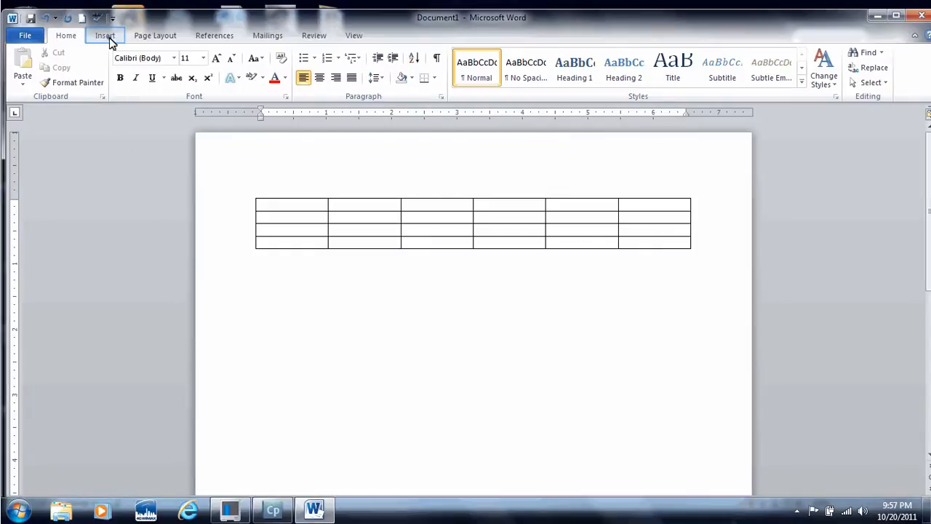
Step: Insert 'computer' clip art of a woman at a computer and give it a rounded reflected picture style
click(104, 35)
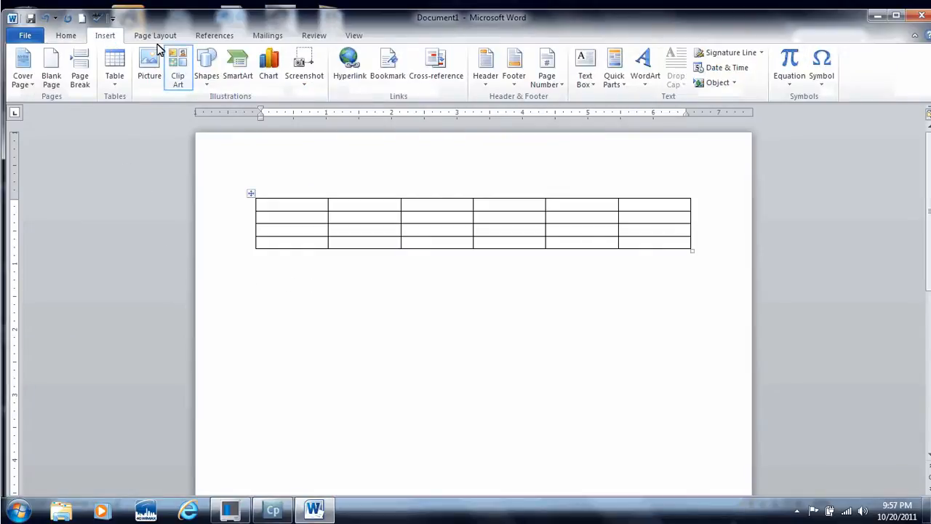
click(177, 66)
text(computer)
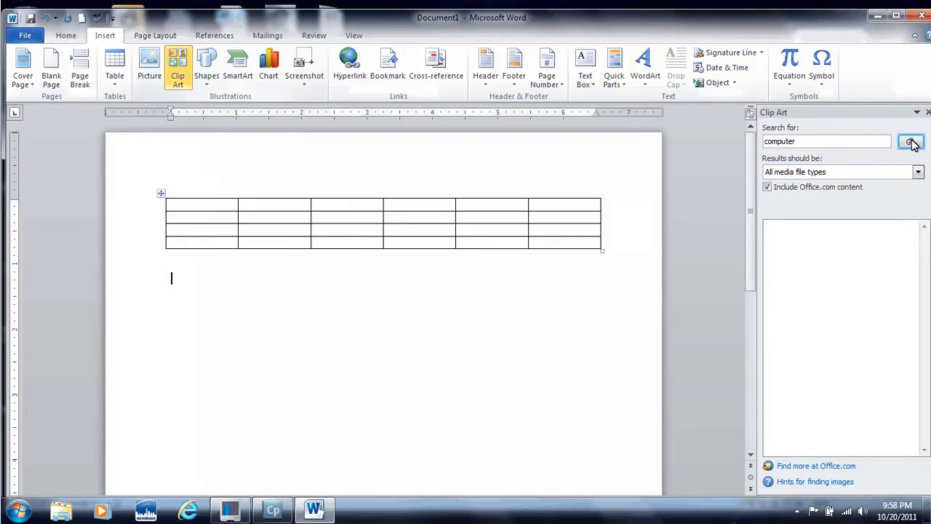
click(910, 141)
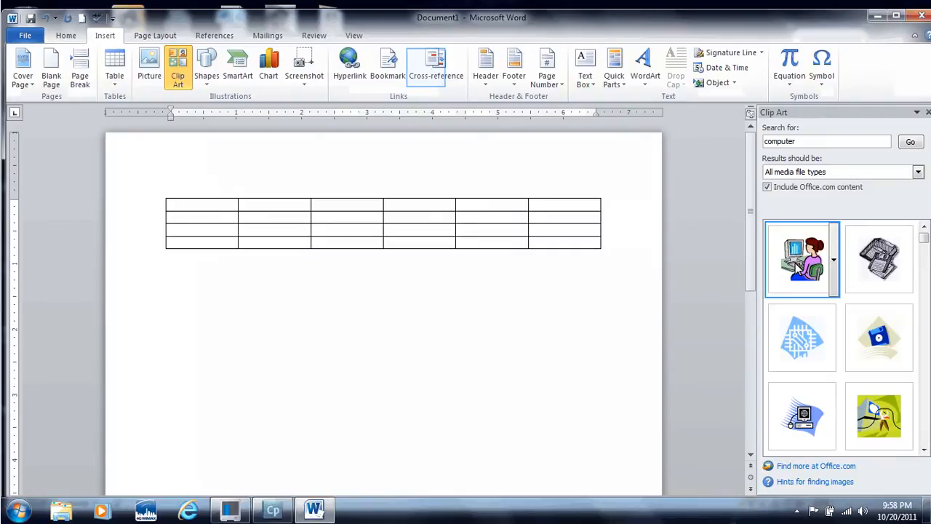
mouse_move(436, 66)
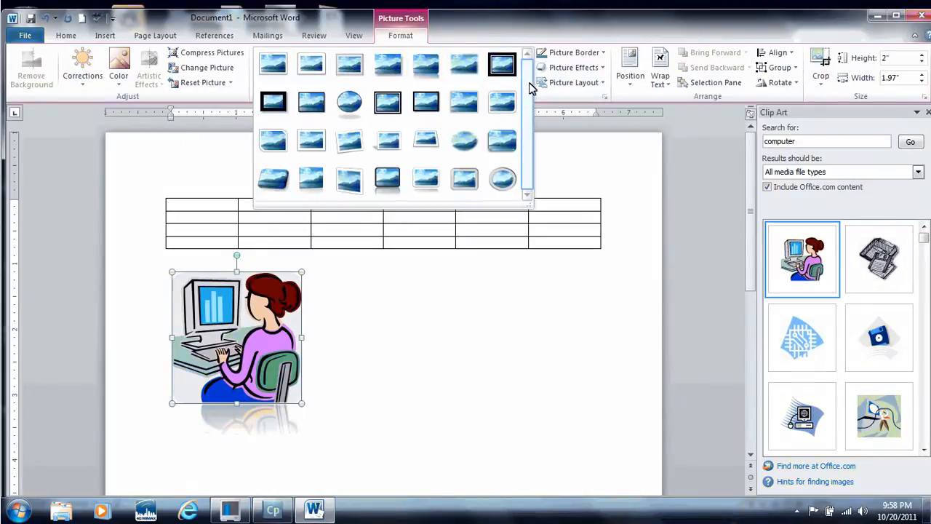
click(577, 168)
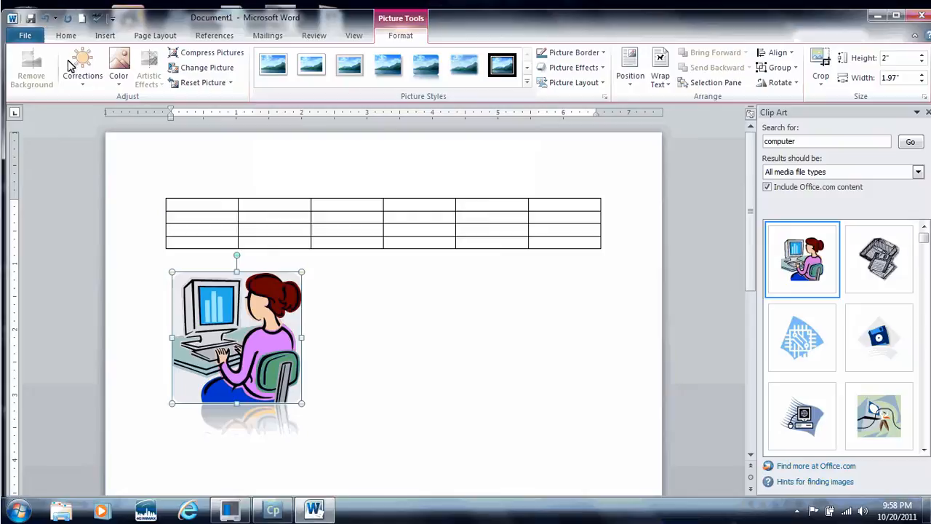
Step: Type 'Marlei' below the picture and make it bold and italic
click(65, 35)
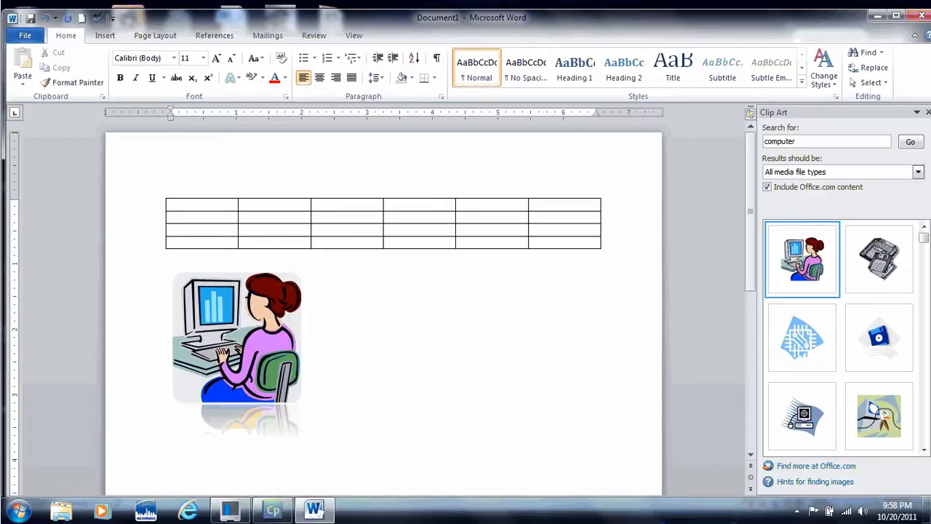
text(Marlei)
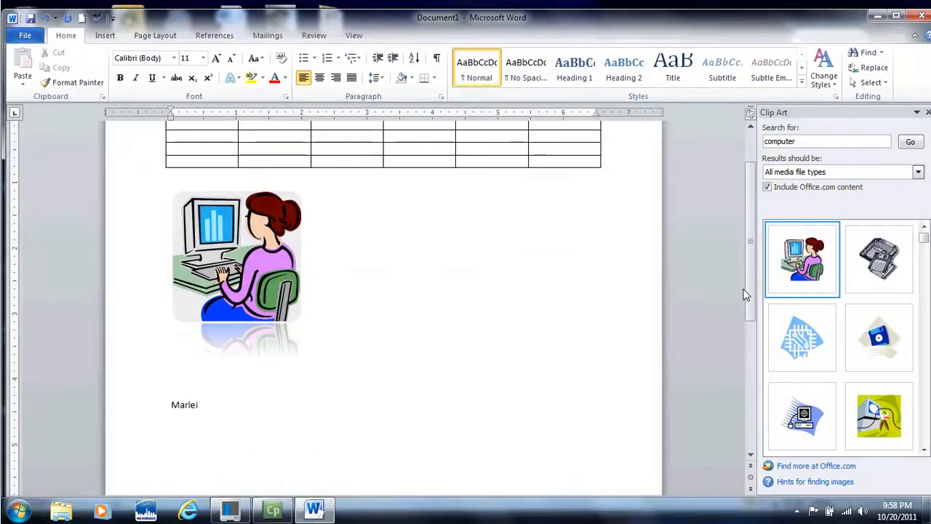
double_click(184, 402)
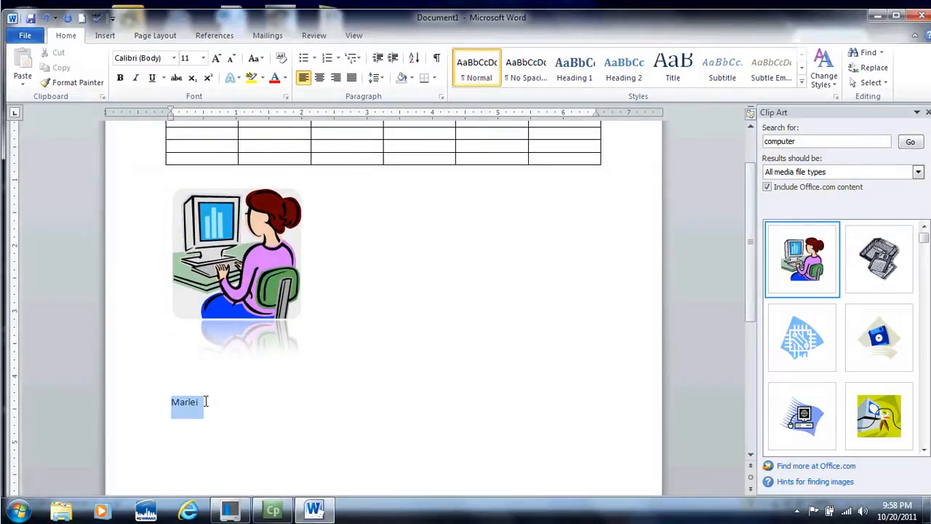
click(120, 77)
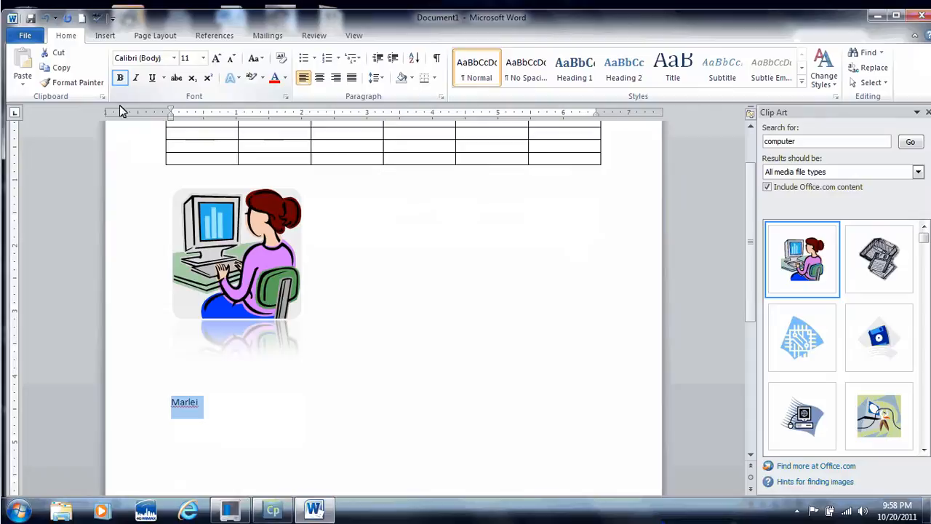
click(137, 77)
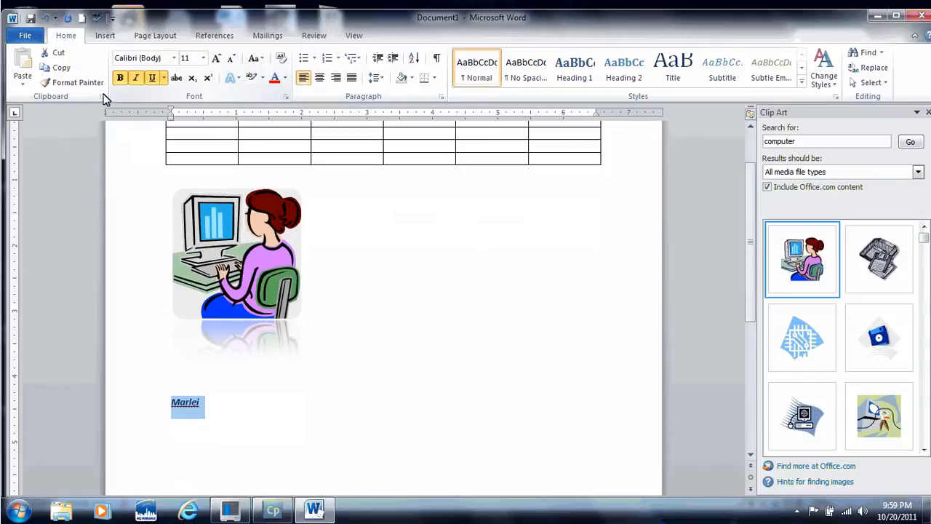
click(103, 96)
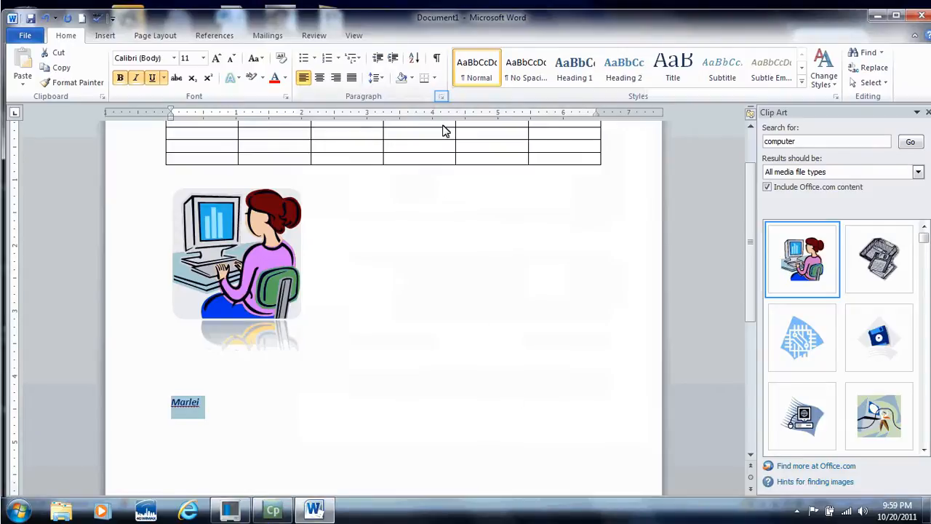
click(441, 95)
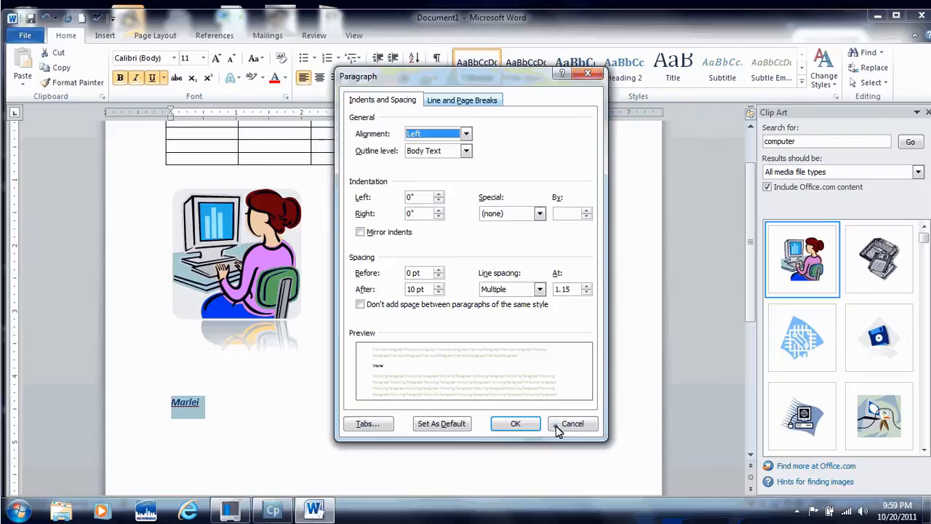
click(572, 423)
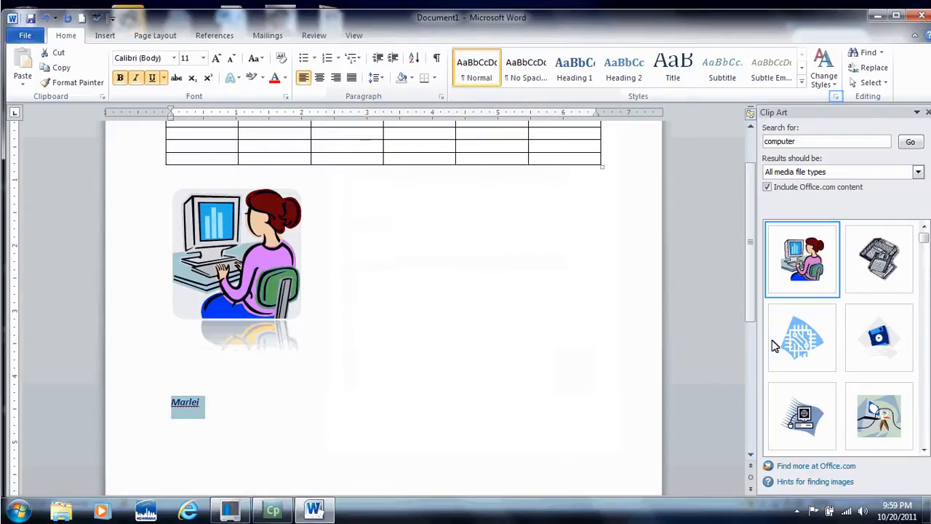
click(835, 95)
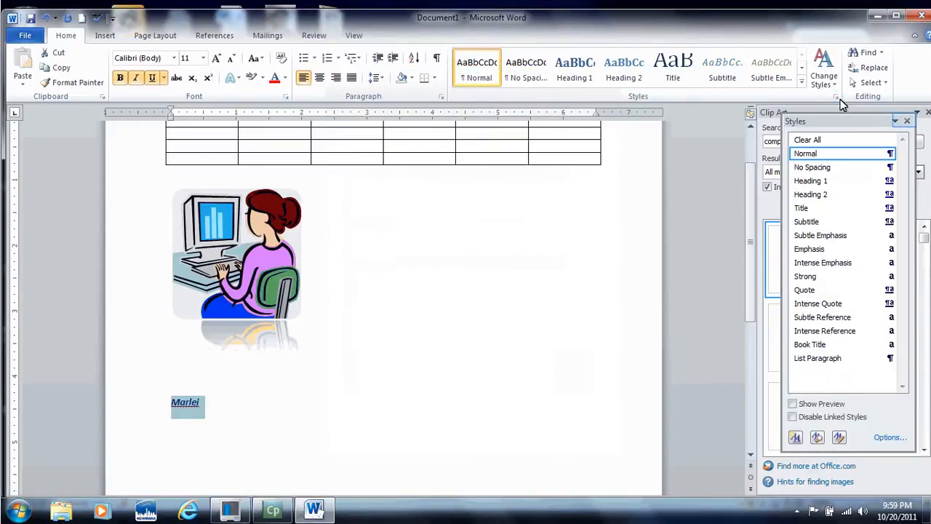
mouse_move(889, 107)
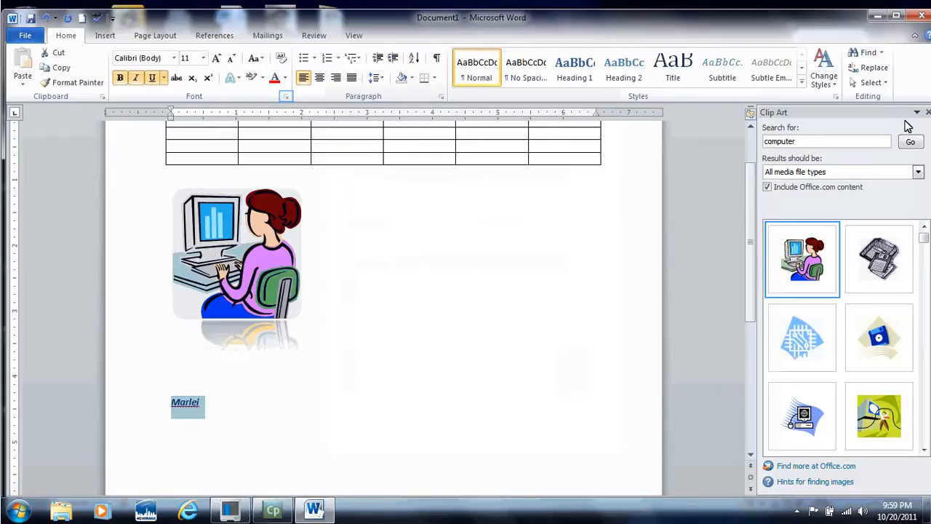
mouse_move(338, 115)
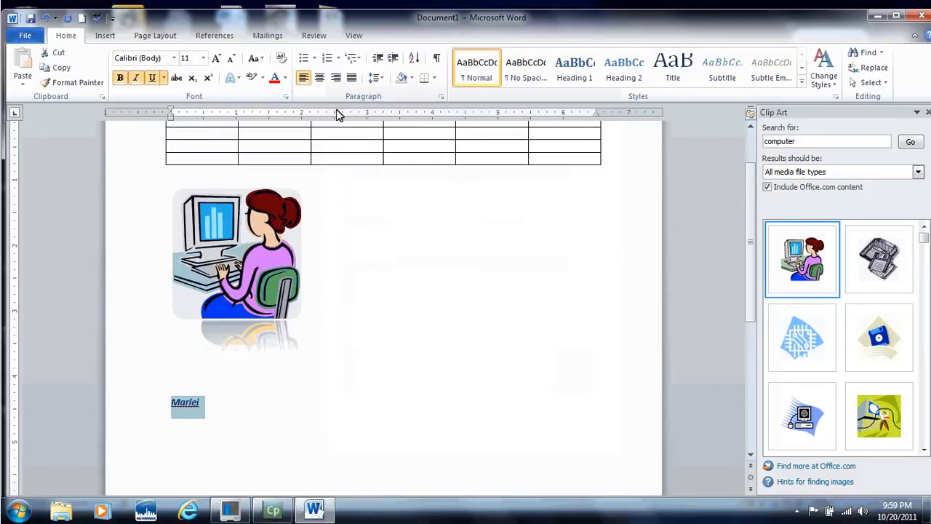
click(286, 96)
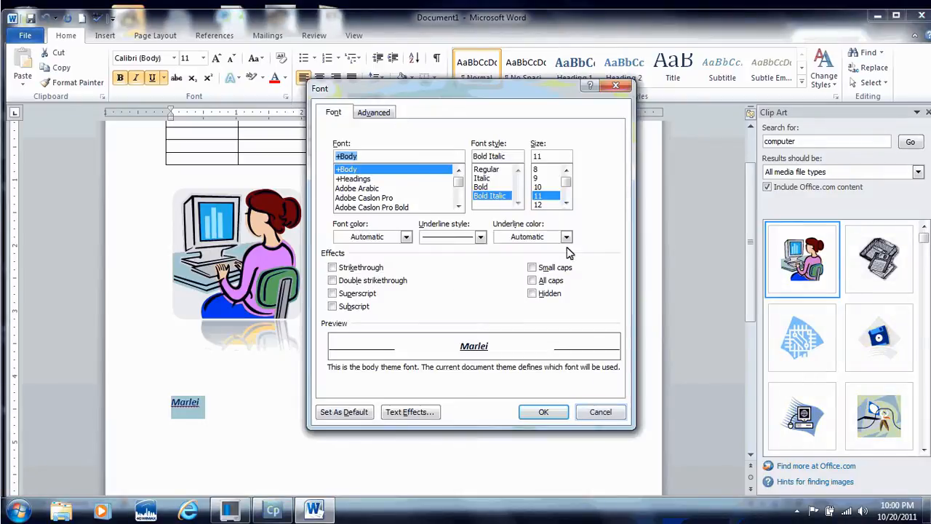
click(600, 411)
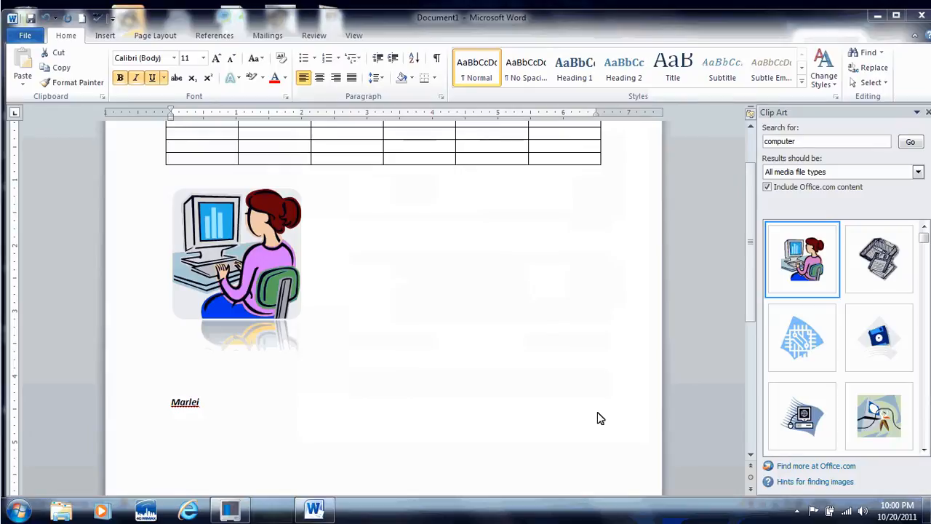
mouse_move(560, 417)
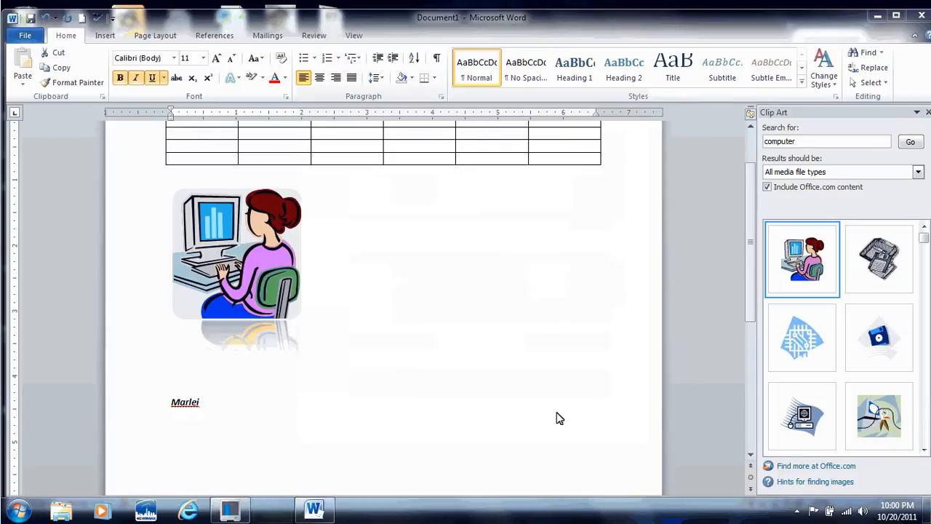